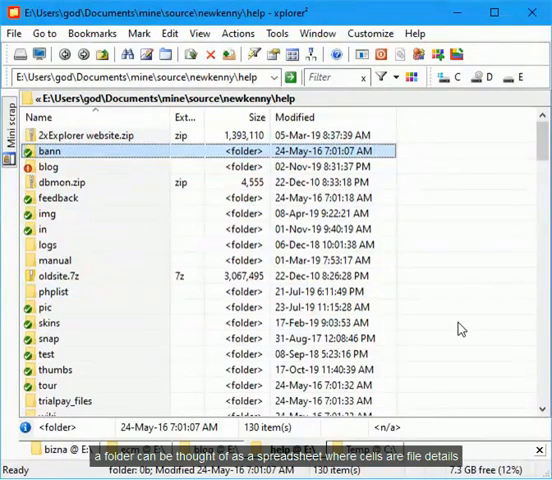
# Select the .htaccess file and sort the 130-item help listing by the Ext column.
pyautogui.scroll(-3)
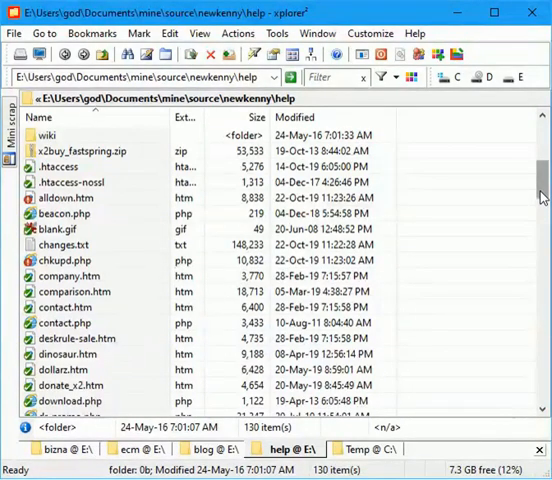
pyautogui.click(60, 166)
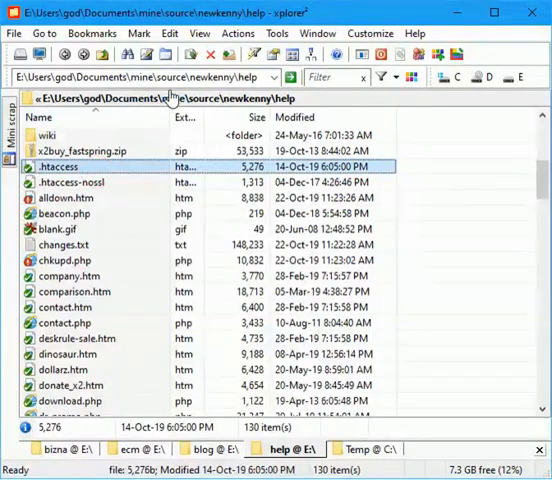
pyautogui.click(178, 116)
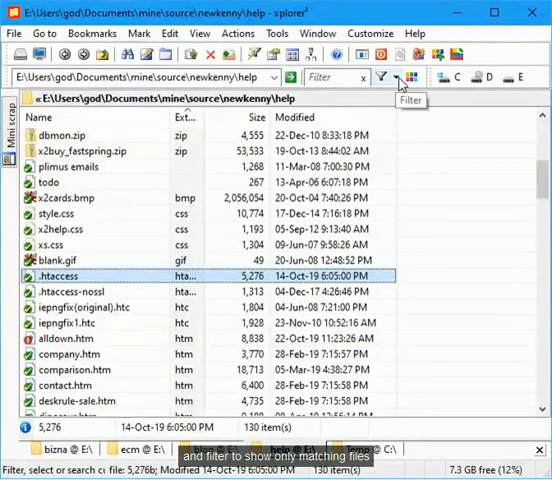
# Filter the listing on all properties for 'may', leaving 16 items, then clear the filter.
pyautogui.click(386, 76)
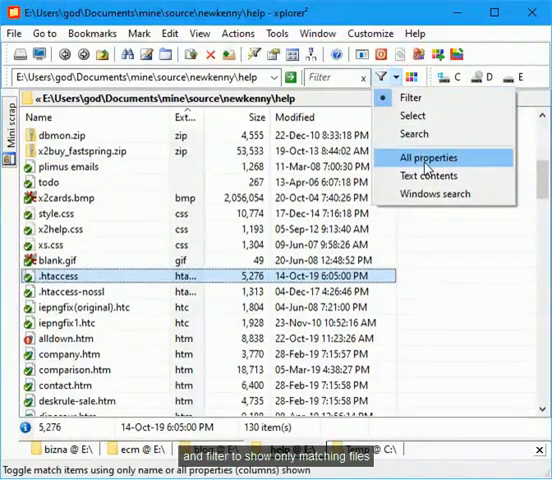
pyautogui.click(428, 156)
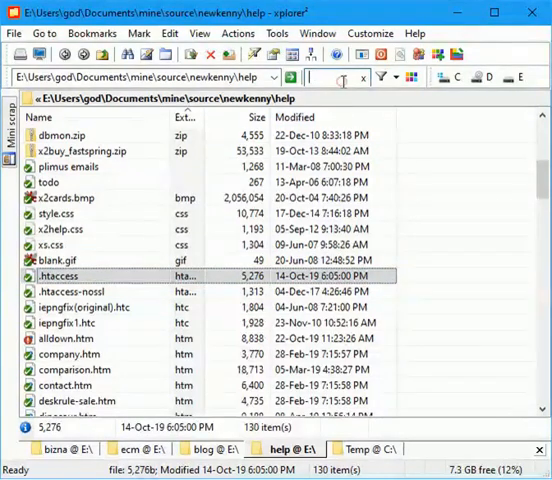
pyautogui.write('may')
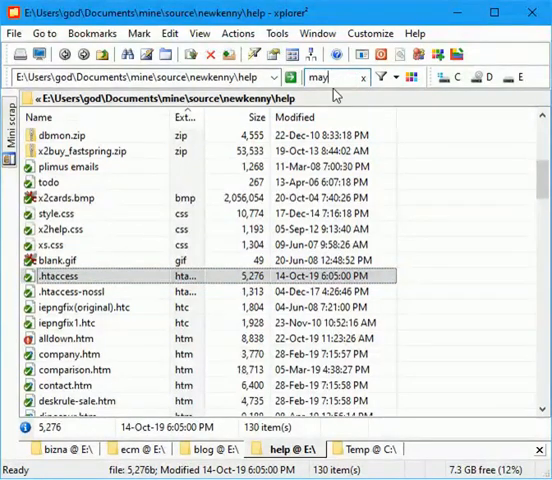
pyautogui.click(388, 76)
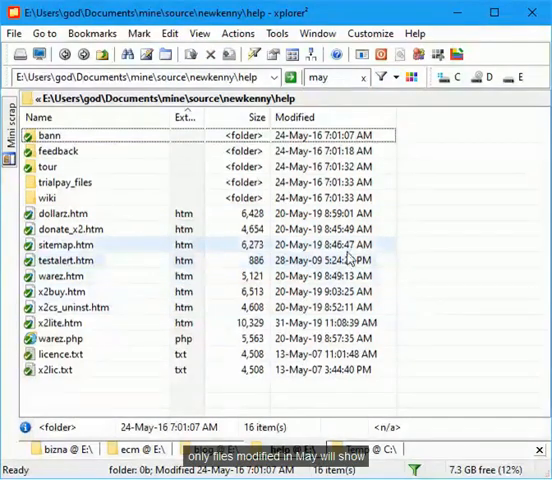
pyautogui.click(64, 228)
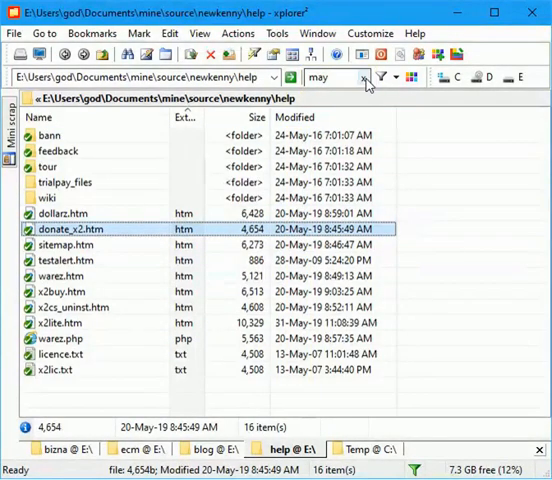
pyautogui.click(356, 78)
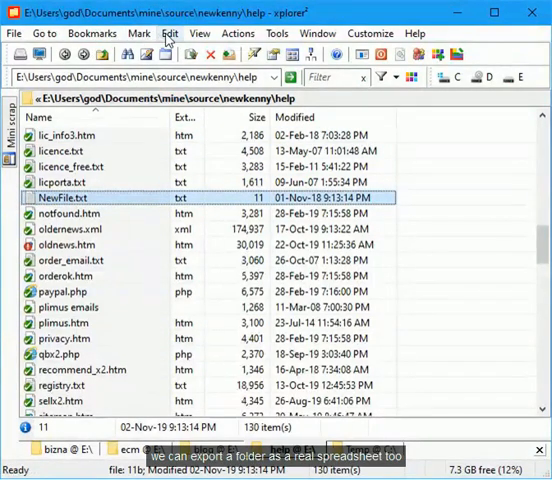
# Export the help folder listing via the Edit menu so it opens in Excel as x2tmp_scrap.csv.
pyautogui.click(168, 32)
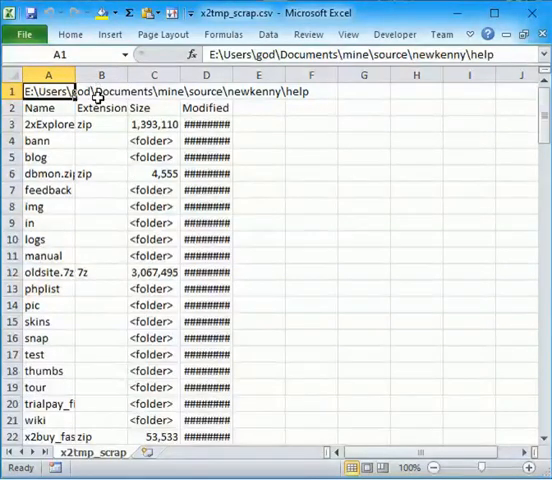
pyautogui.click(100, 88)
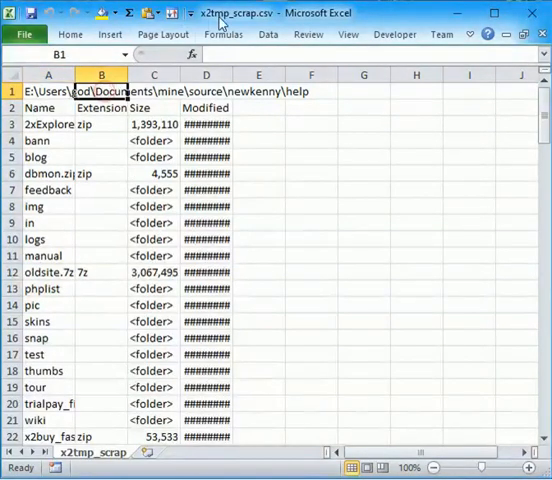
pyautogui.click(268, 32)
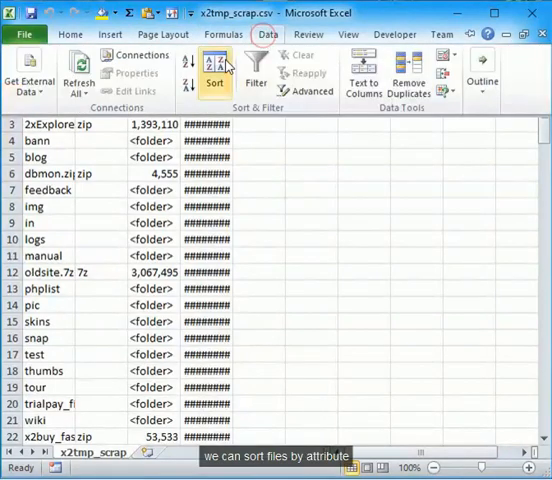
# Sort the exported list by the Extension column, grouping folders first.
pyautogui.click(212, 68)
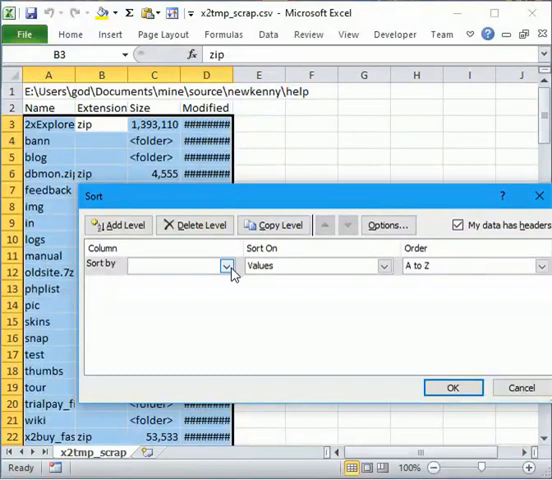
pyautogui.click(212, 264)
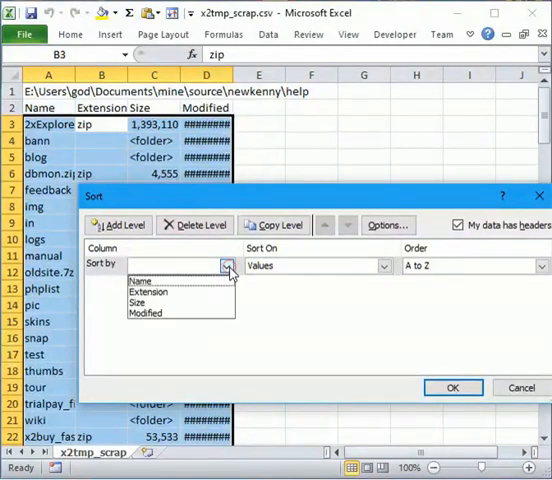
pyautogui.click(148, 292)
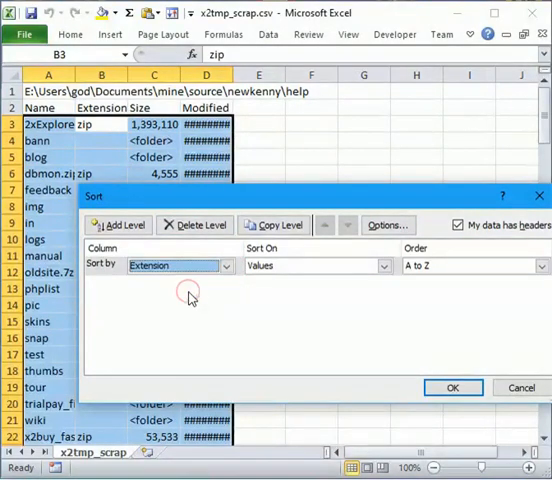
pyautogui.click(452, 388)
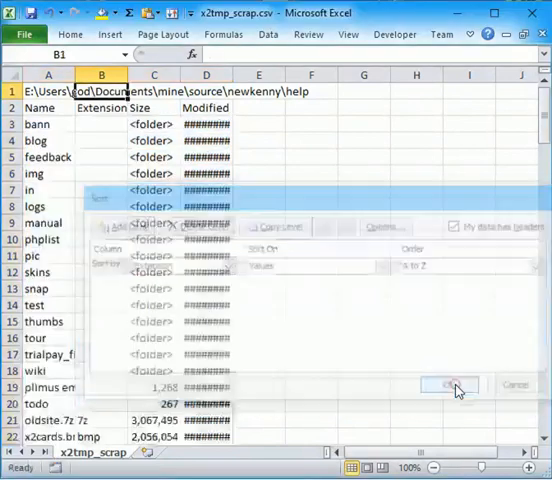
pyautogui.click(448, 388)
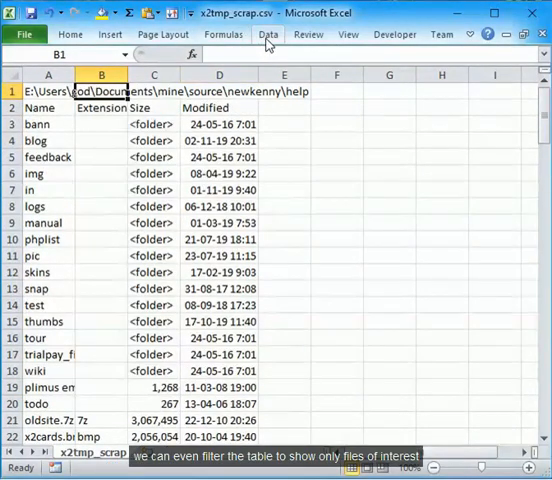
# Filter the Modified column to 2016 and 2017 only (7 of 130 records) and narrow column A.
pyautogui.click(268, 32)
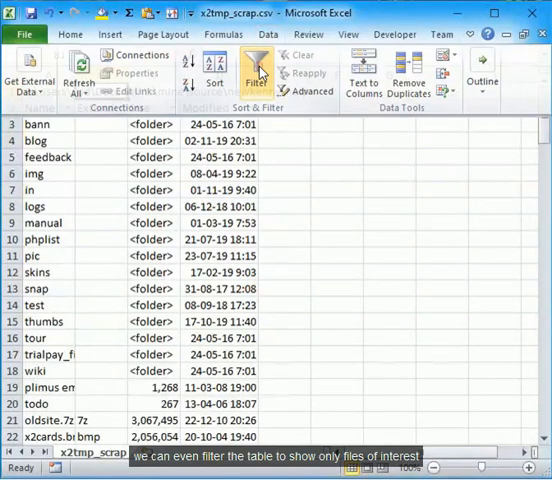
pyautogui.click(252, 108)
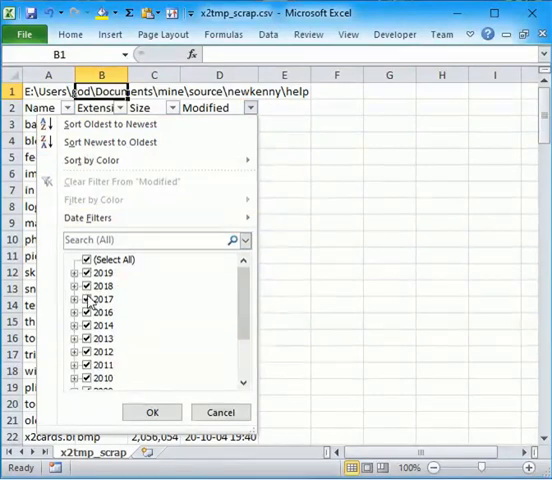
pyautogui.click(88, 260)
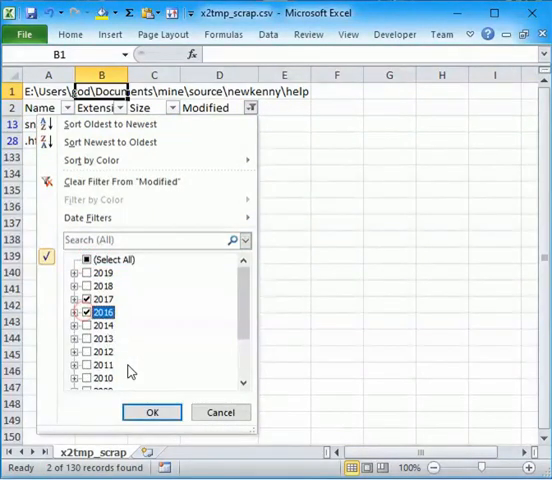
pyautogui.click(150, 412)
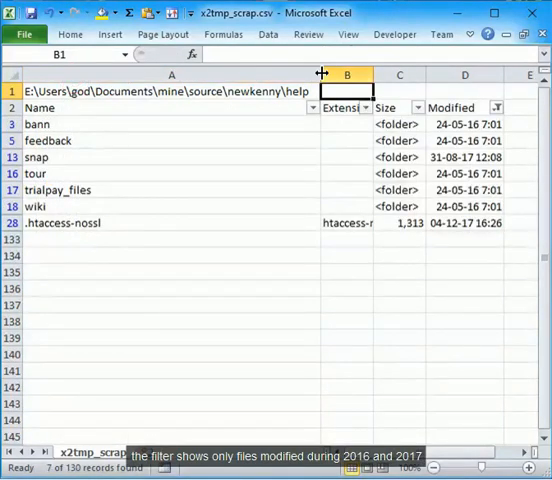
pyautogui.moveTo(320, 74); pyautogui.dragTo(176, 74)
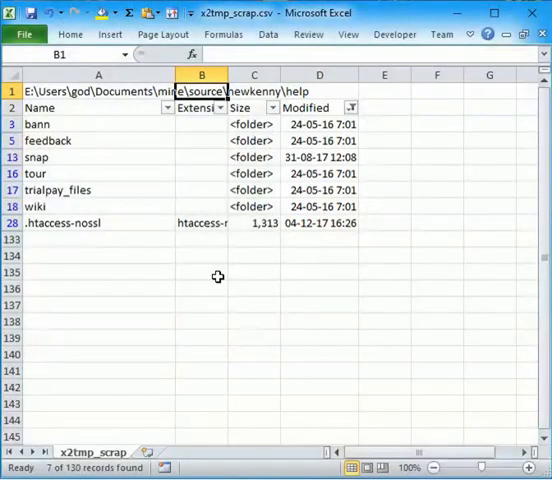
# Put cell D5, the feedback entry's modified date 24-05-2016 7:01:18 AM, into edit mode.
pyautogui.click(318, 140)
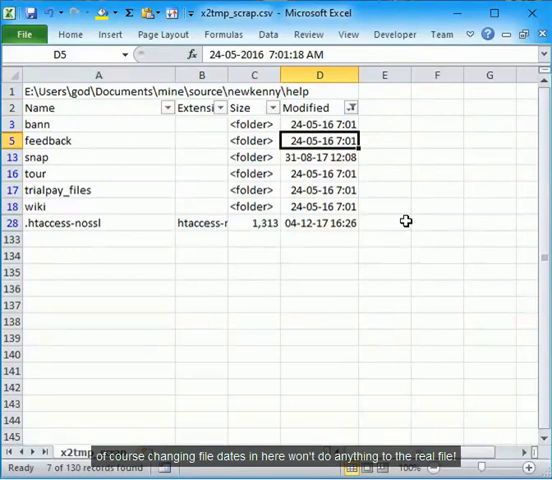
pyautogui.doubleClick(320, 140)
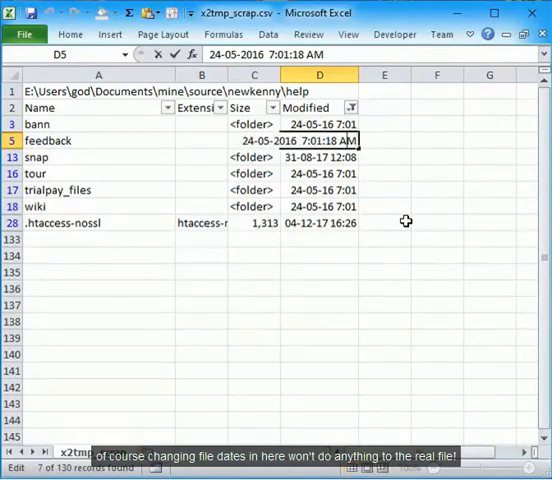